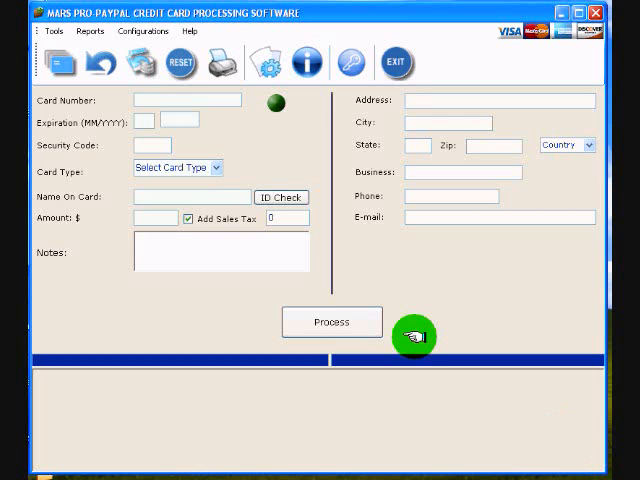
# Review the configuration options and dismiss the API credential instructions
pyautogui.click(136, 32)
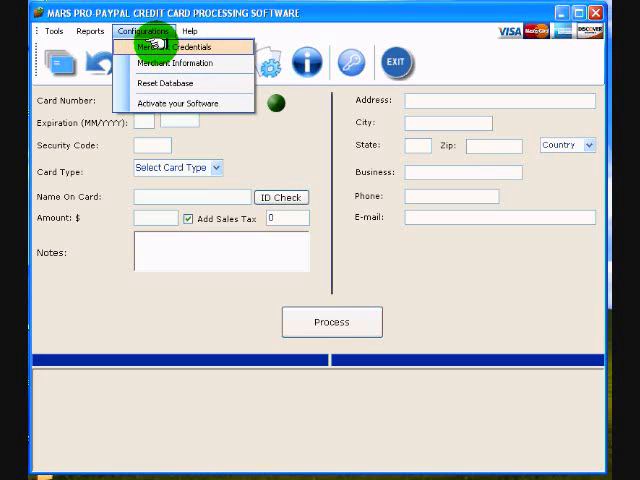
pyautogui.moveTo(180, 64)
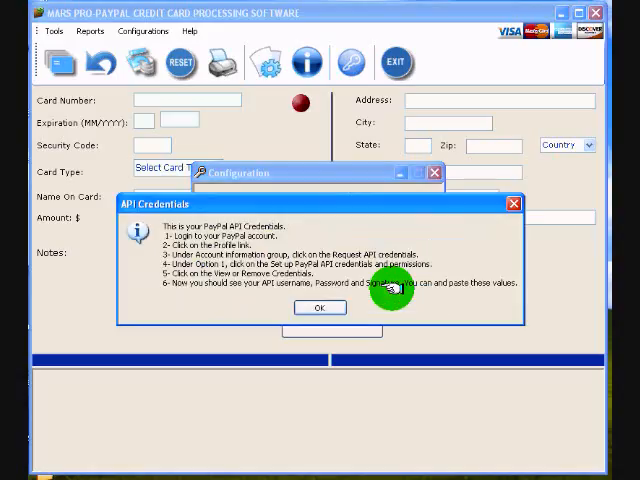
pyautogui.click(320, 308)
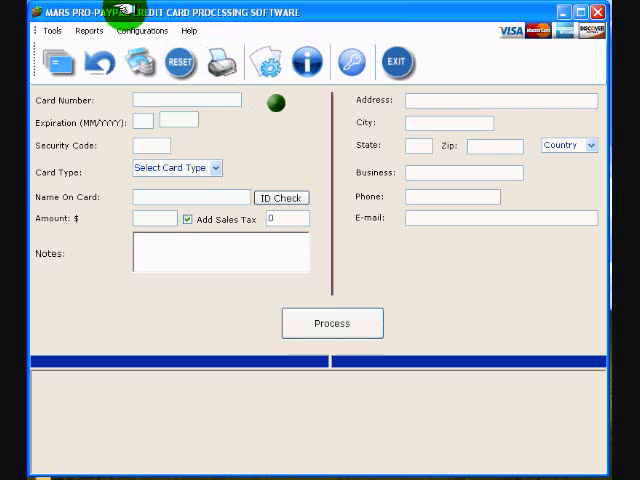
pyautogui.click(144, 32)
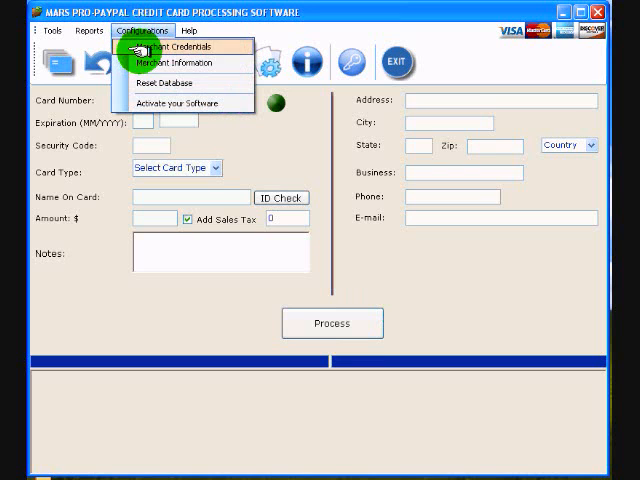
pyautogui.click(180, 64)
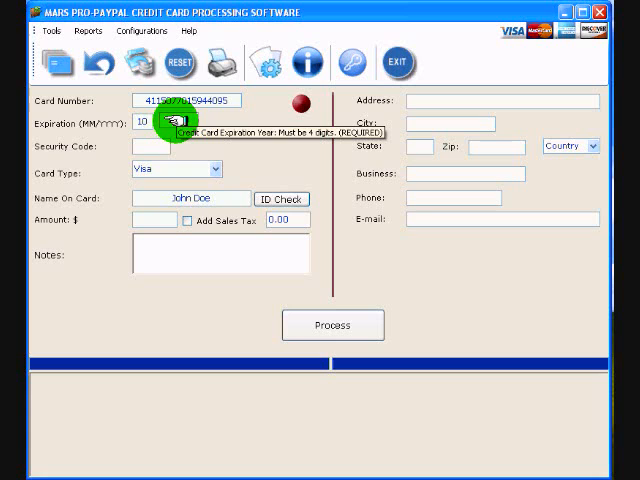
# Enter expiration year 2016 and set the card type to Visa
pyautogui.write('2016')
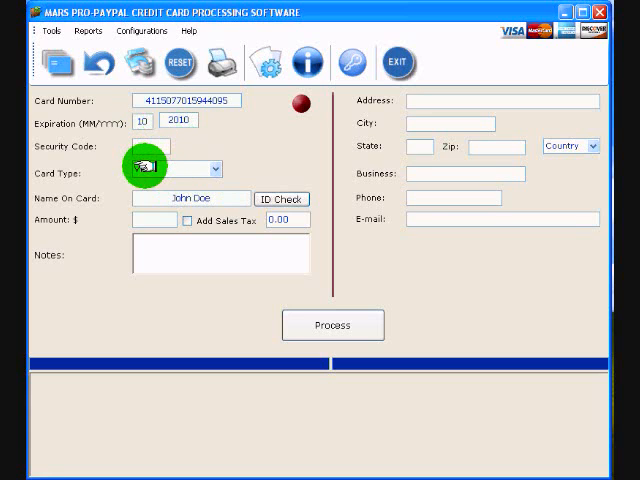
pyautogui.moveTo(150, 168)
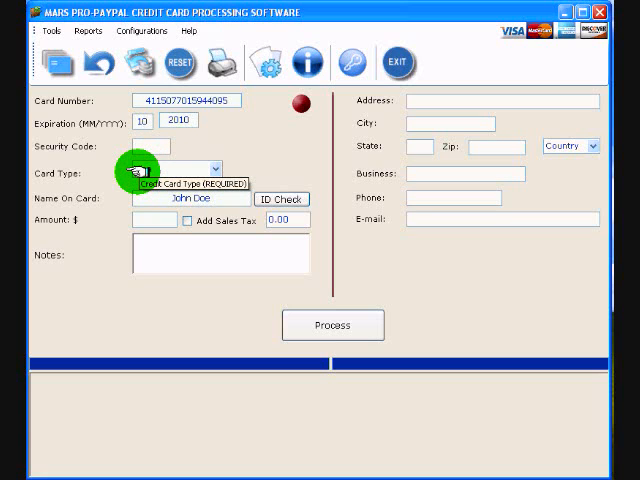
pyautogui.click(178, 168)
pyautogui.write('10')
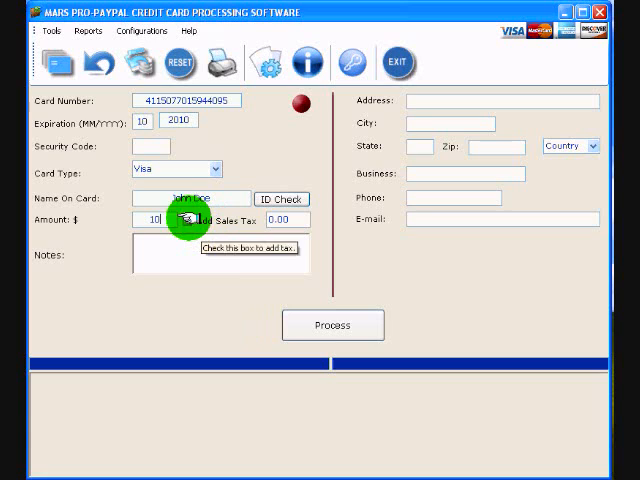
# Add sales tax of 0.69 to the $10 charge and note 'payments for flash drive'
pyautogui.click(190, 220)
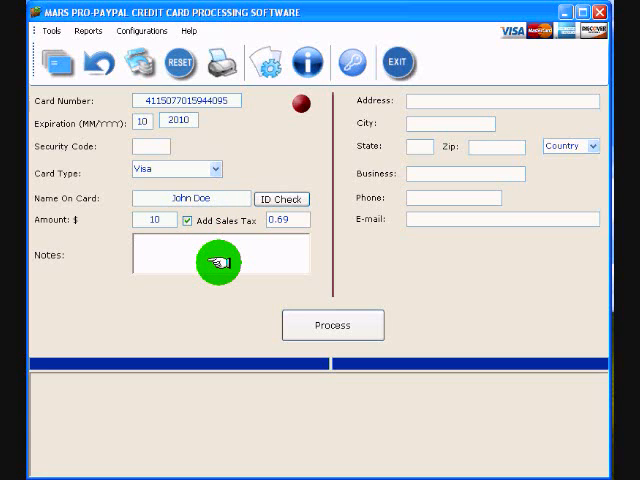
pyautogui.write('paym')
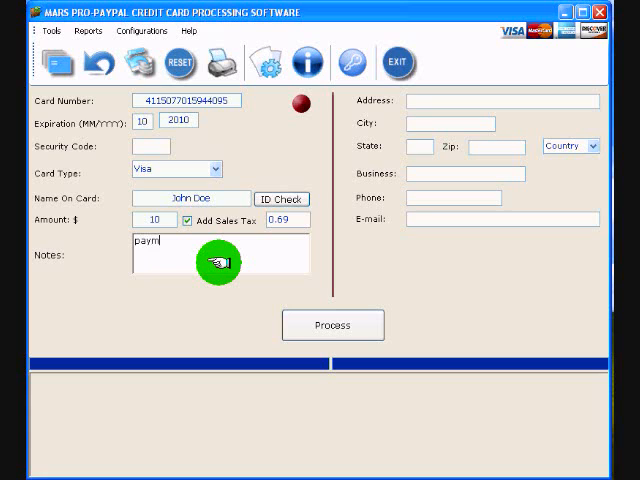
pyautogui.write('ents for flash drive')
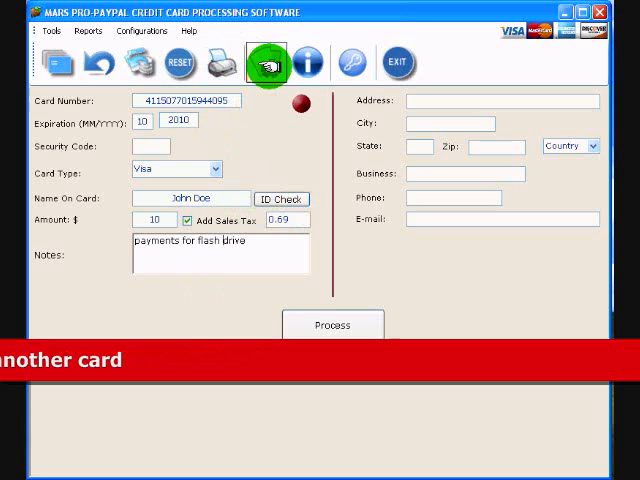
pyautogui.click(332, 328)
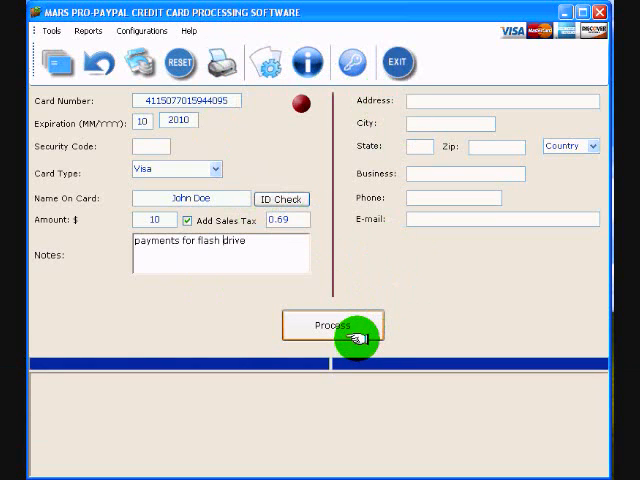
pyautogui.moveTo(414, 300)
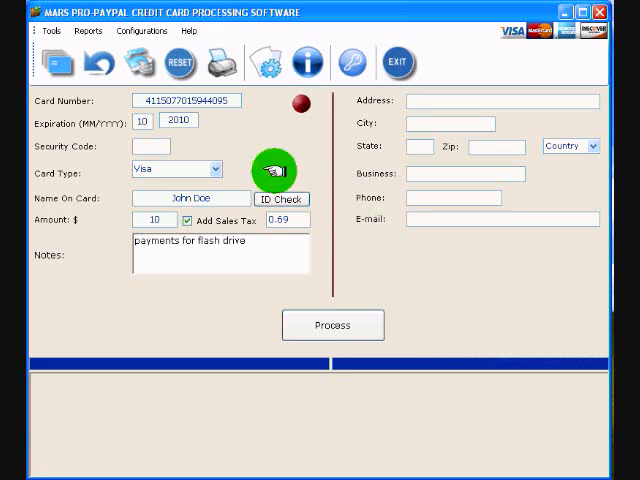
pyautogui.moveTo(152, 146)
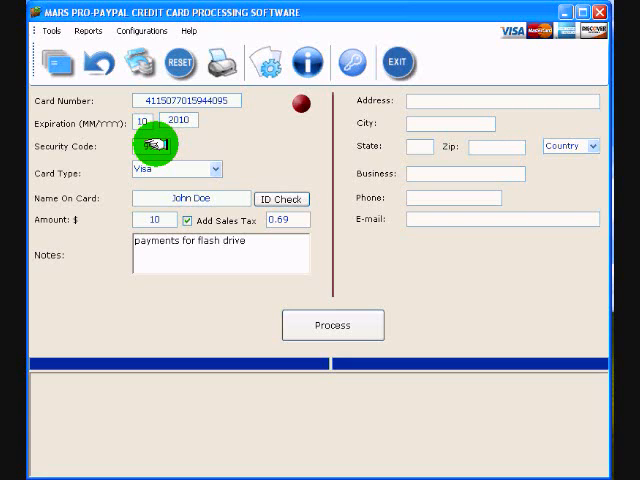
pyautogui.write('998')
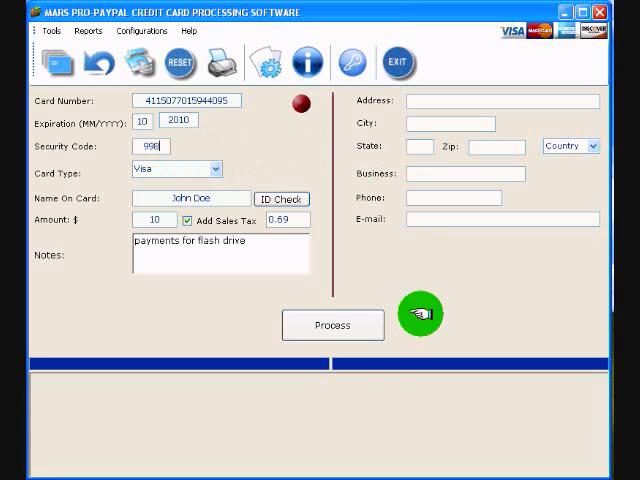
pyautogui.moveTo(332, 324)
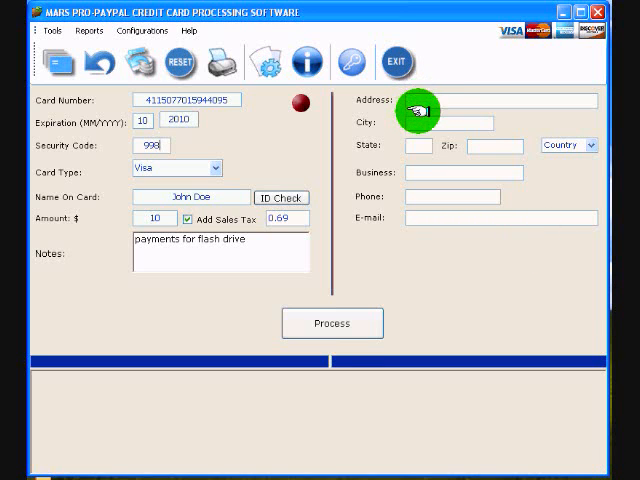
pyautogui.moveTo(484, 144)
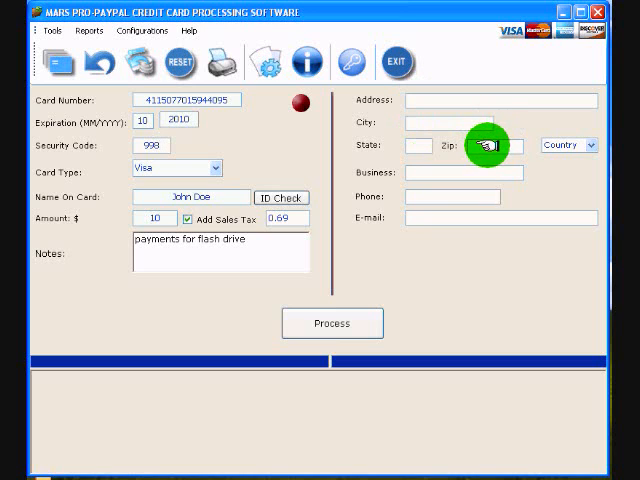
pyautogui.moveTo(470, 172)
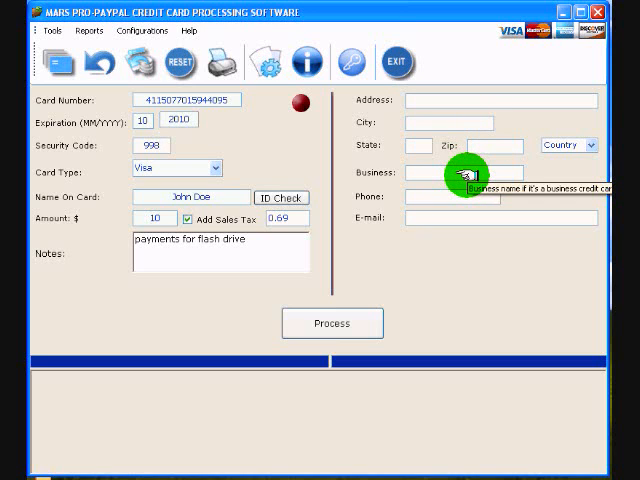
pyautogui.moveTo(456, 196)
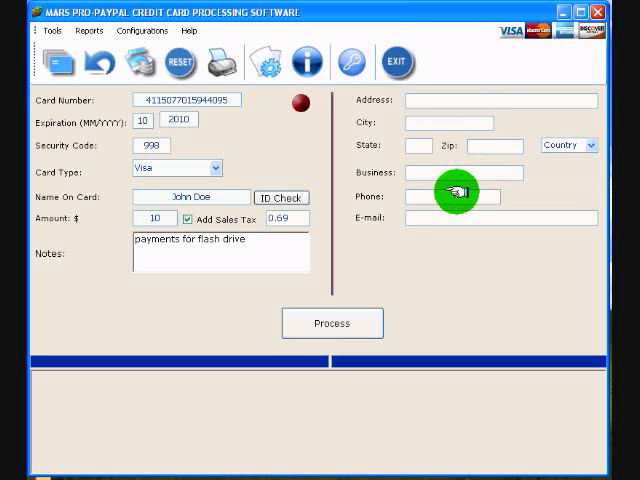
pyautogui.click(56, 62)
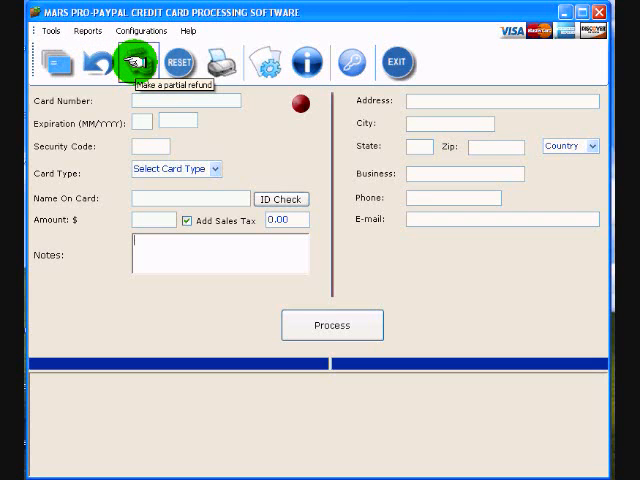
pyautogui.moveTo(96, 62)
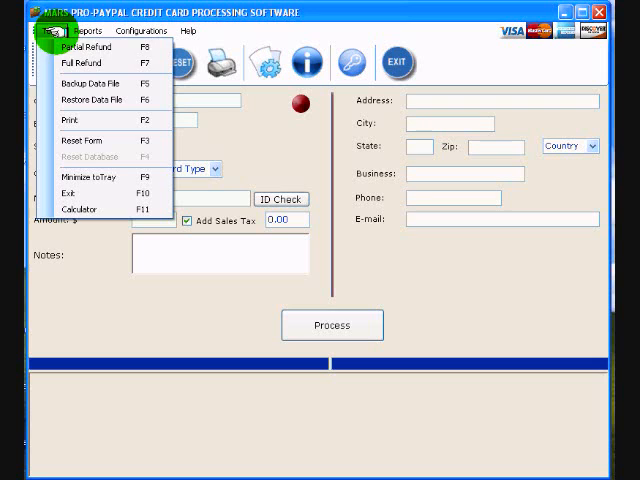
pyautogui.moveTo(90, 62)
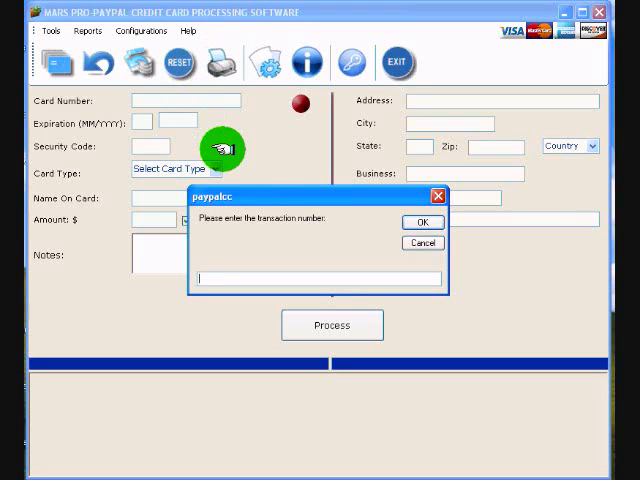
pyautogui.moveTo(270, 222)
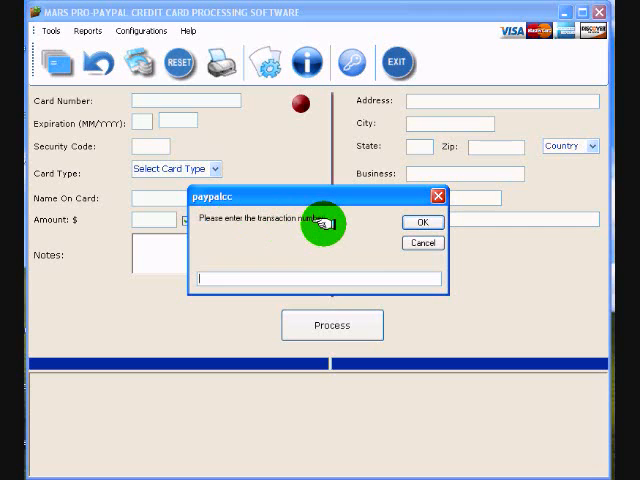
# Enter the transaction number (67) for the refund
pyautogui.write('67')
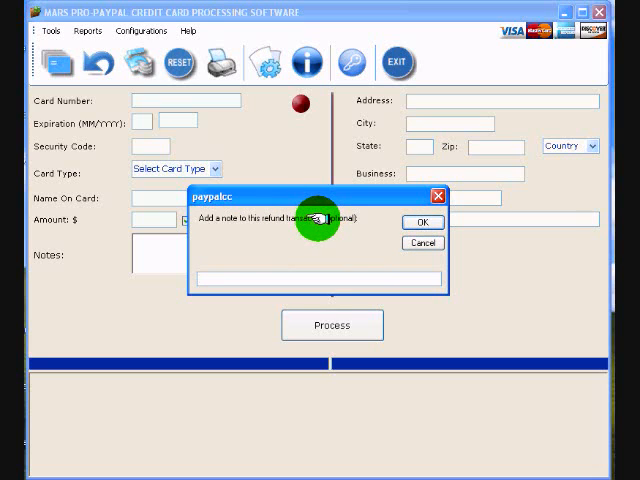
pyautogui.moveTo(384, 220)
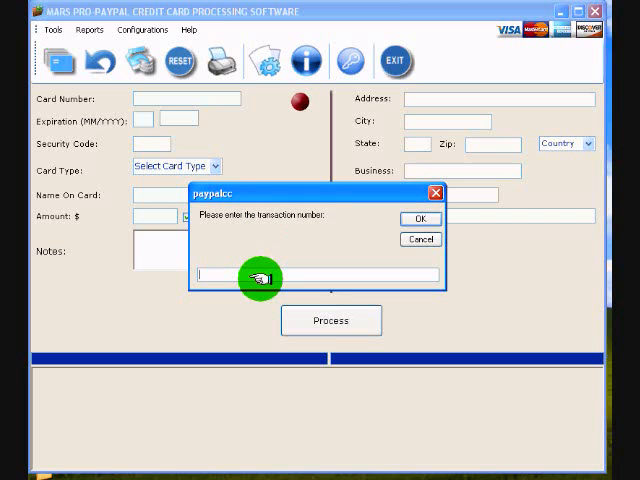
# Confirm the transaction number and refund amount, then add a short refund note
pyautogui.write('yul')
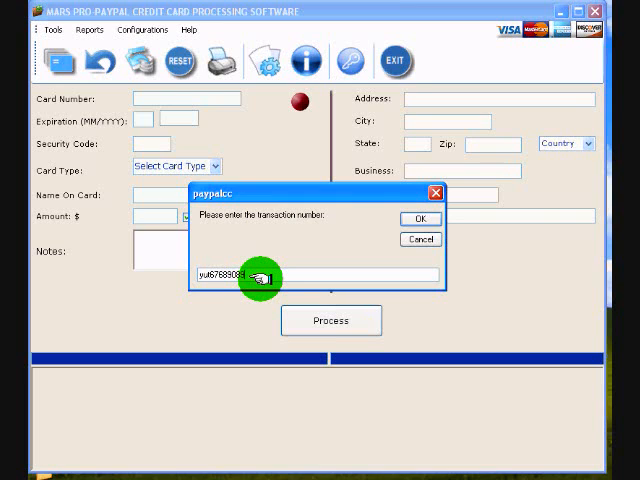
pyautogui.click(420, 218)
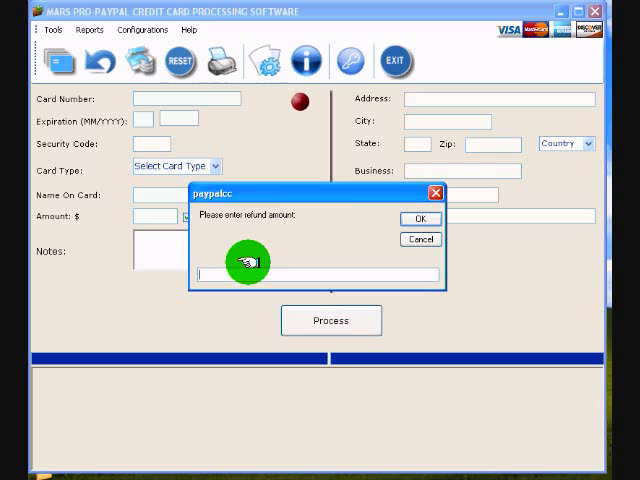
pyautogui.write('1')
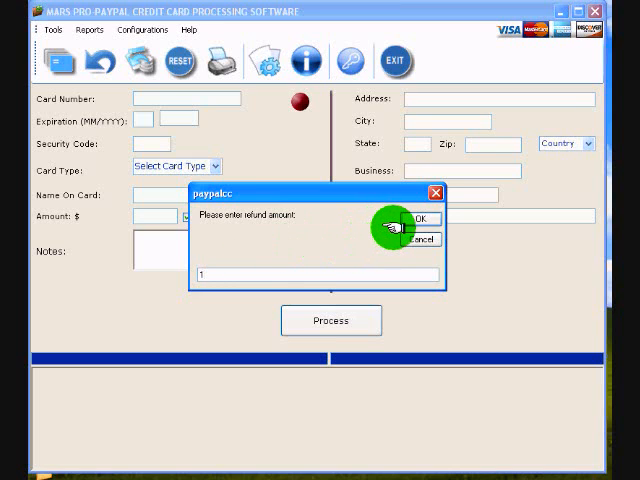
pyautogui.click(416, 218)
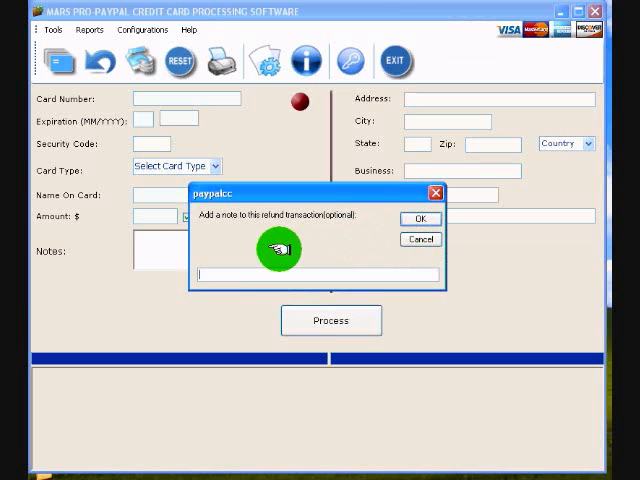
pyautogui.write('tes')
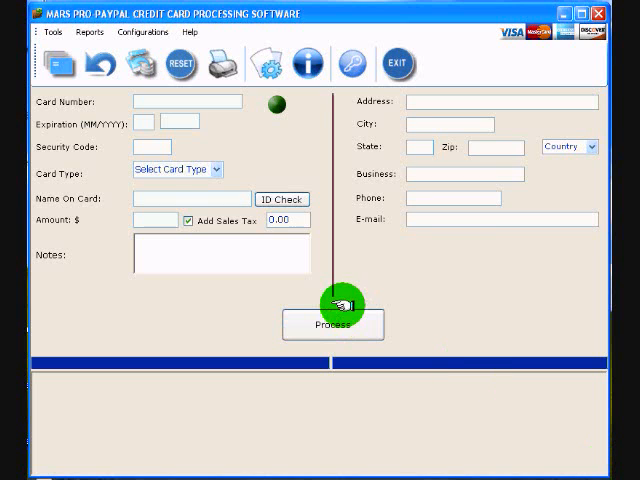
# Back up the transaction data file to the Desktop folder and acknowledge the success message
pyautogui.click(50, 32)
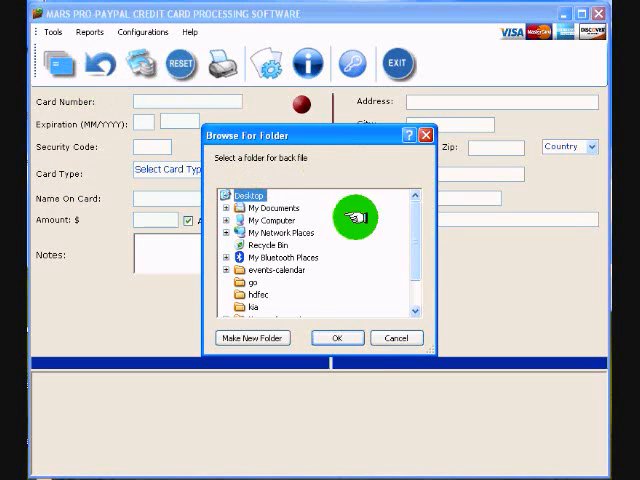
pyautogui.click(336, 336)
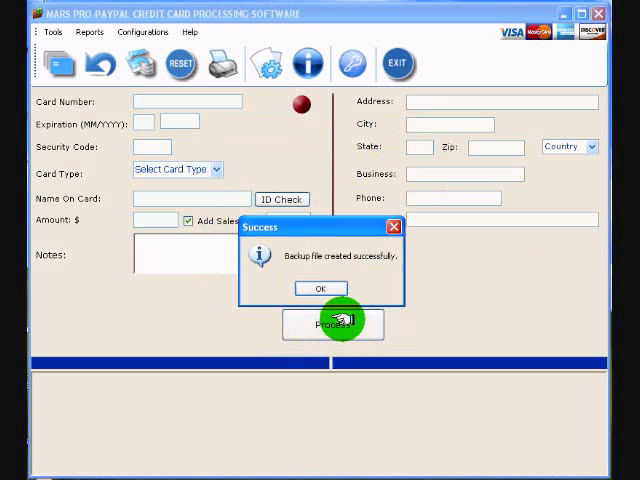
pyautogui.click(320, 288)
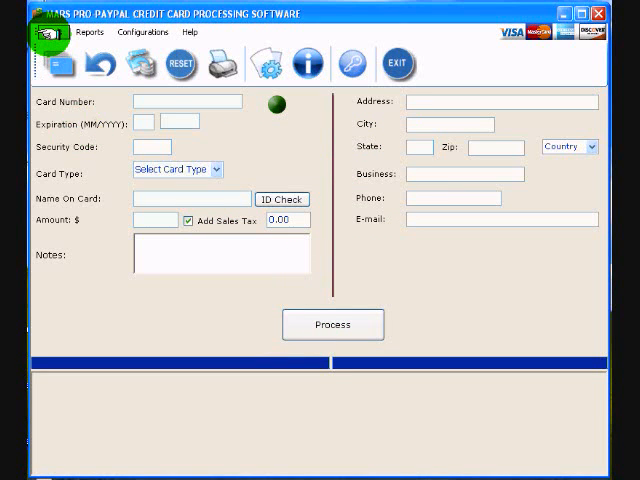
# Restore data from the mars_pro_backup file on the Desktop and acknowledge the success message
pyautogui.click(40, 32)
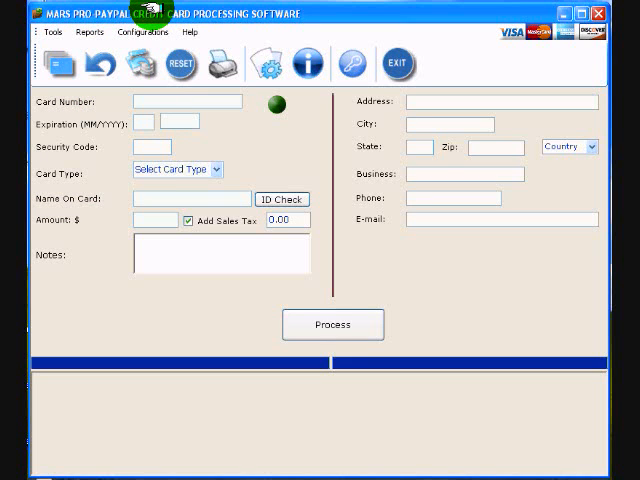
pyautogui.click(52, 32)
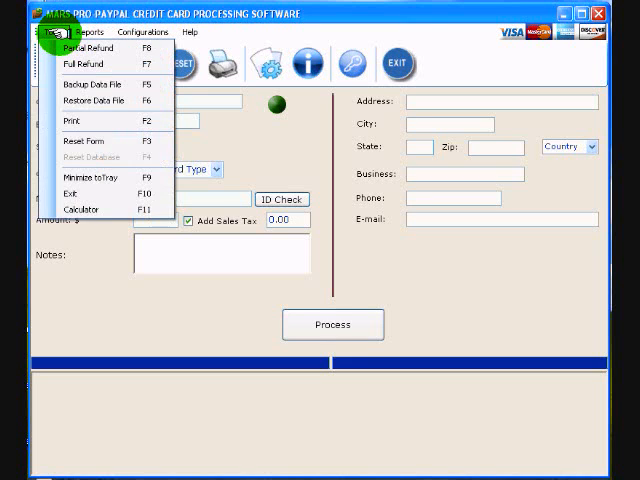
pyautogui.moveTo(96, 100)
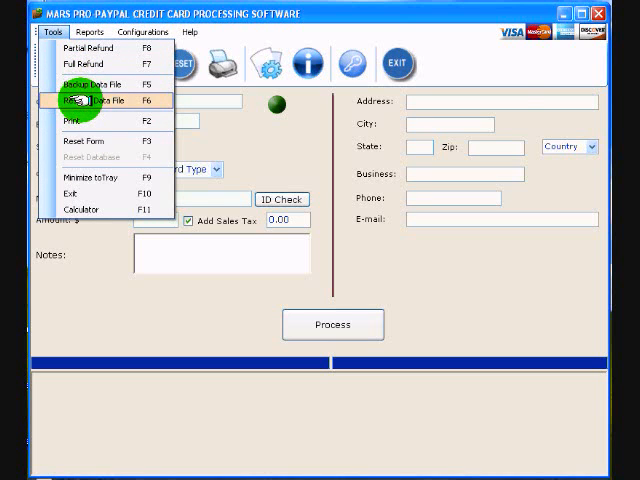
pyautogui.click(88, 100)
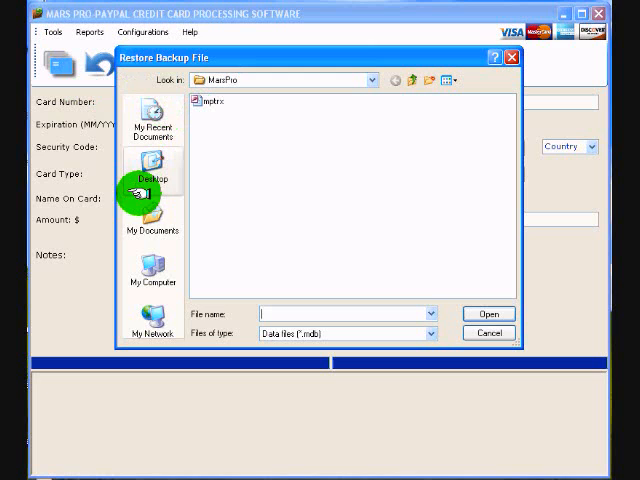
pyautogui.click(152, 164)
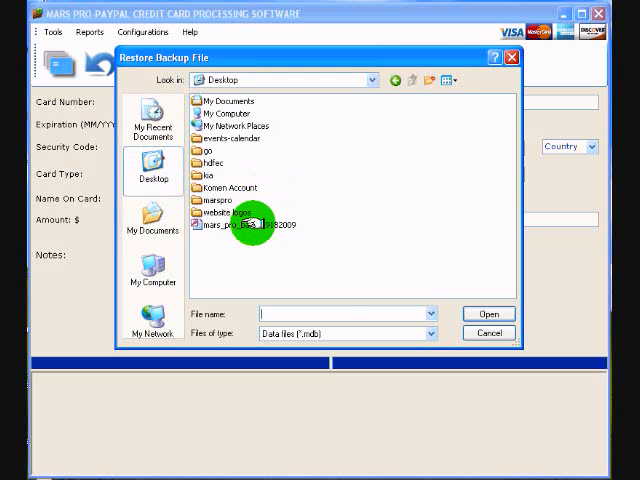
pyautogui.click(244, 224)
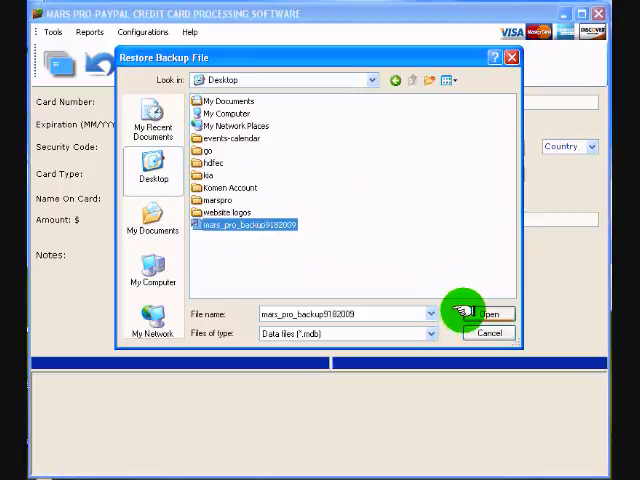
pyautogui.click(488, 312)
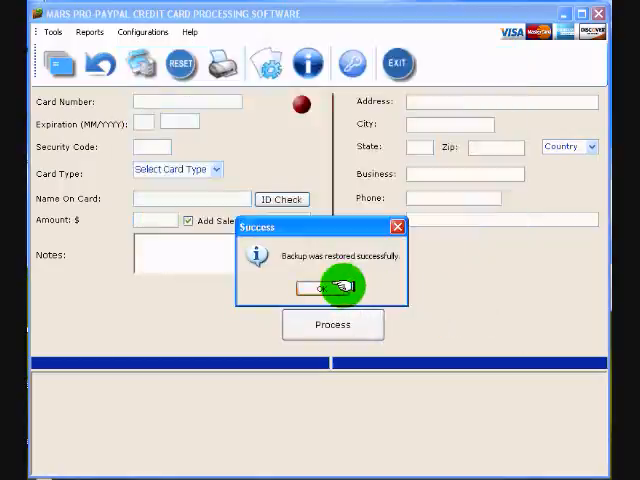
pyautogui.click(322, 288)
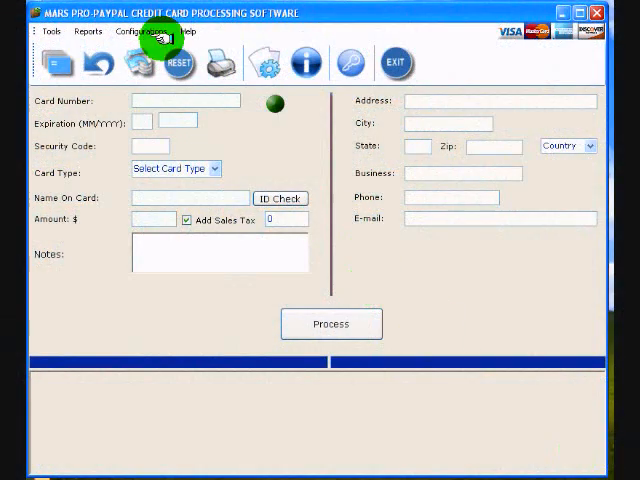
# List all transactions and all customers in Reports, then start a find-transaction search
pyautogui.click(88, 32)
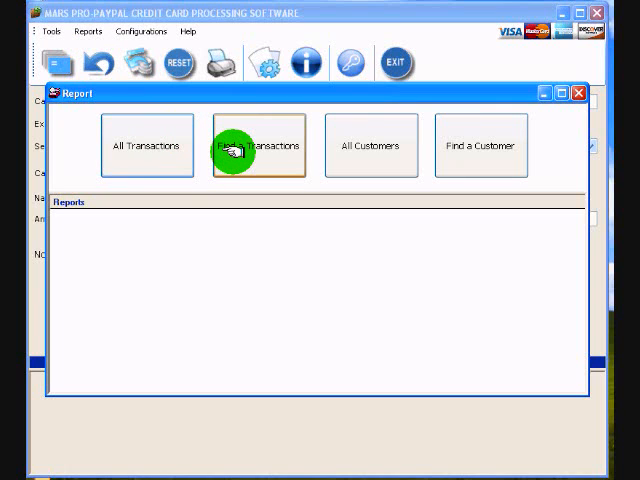
pyautogui.moveTo(372, 146)
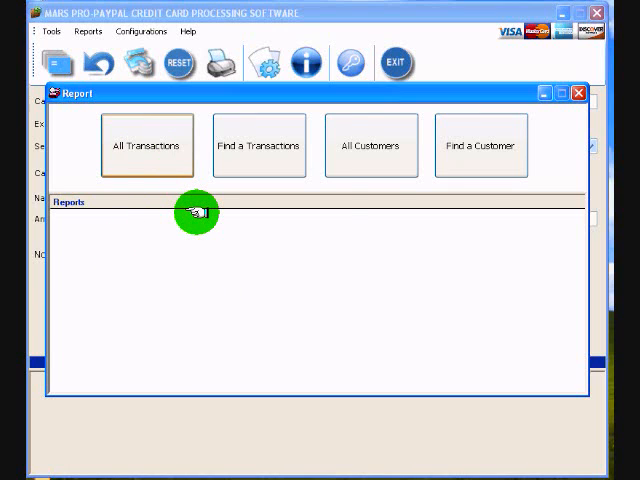
pyautogui.click(148, 146)
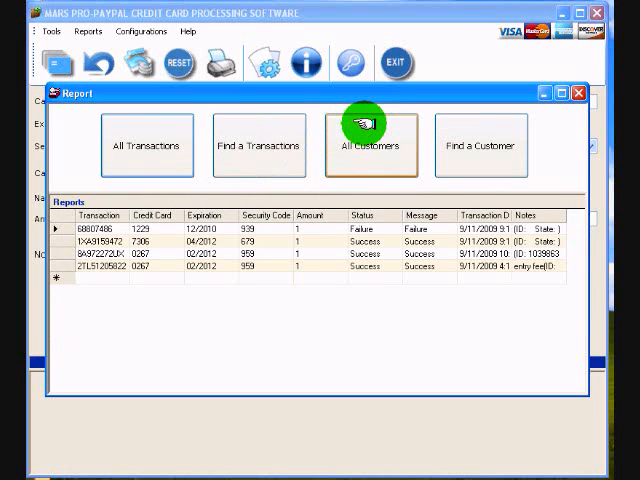
pyautogui.click(372, 146)
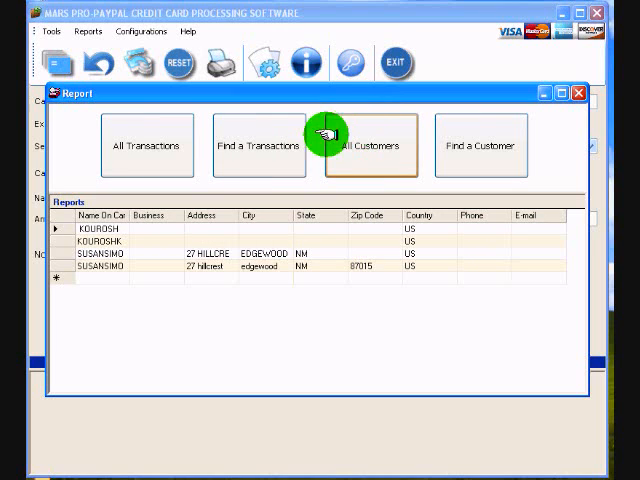
pyautogui.click(260, 144)
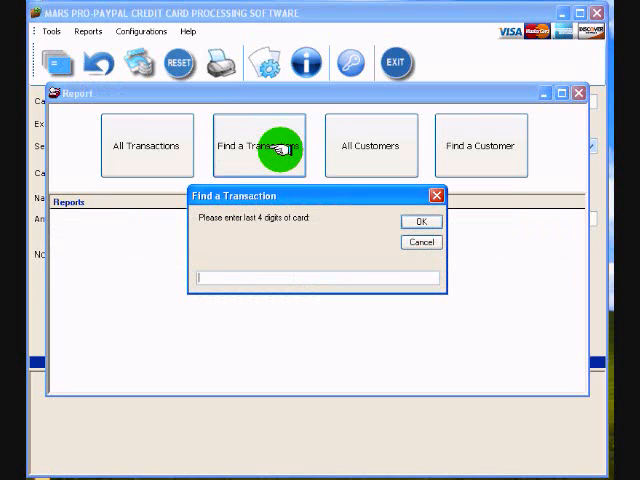
# Search for the transaction by the card's last four digits 1229
pyautogui.write('122')
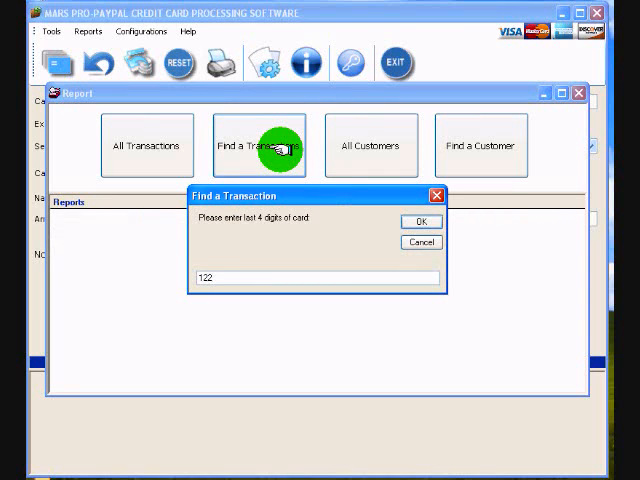
pyautogui.write('9')
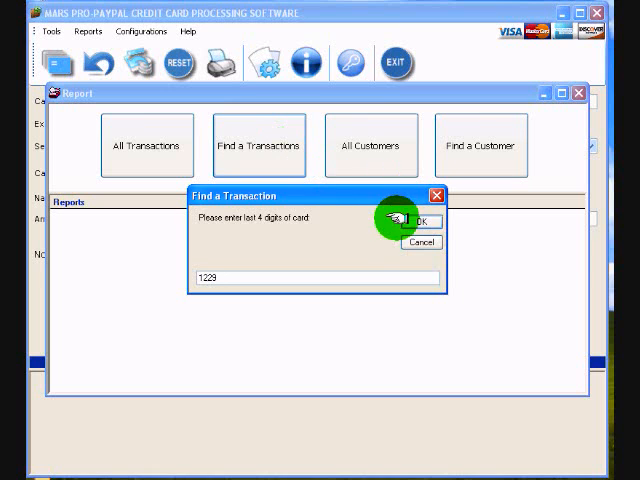
pyautogui.click(420, 220)
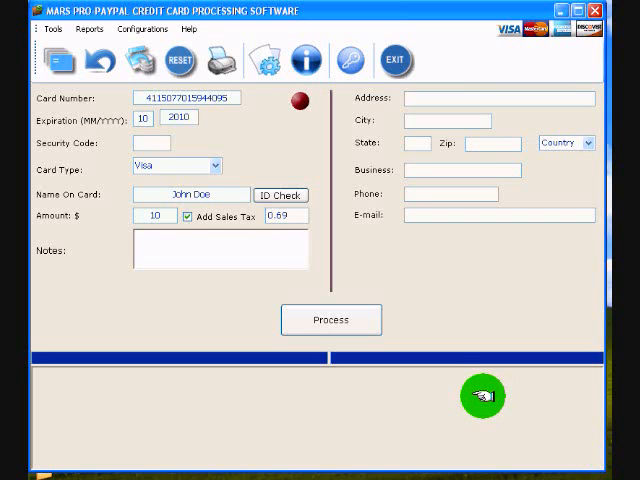
pyautogui.moveTo(348, 60)
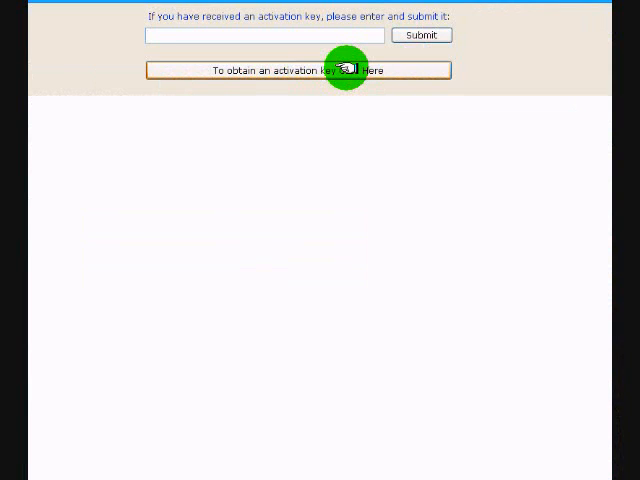
# Follow the 'Click Here' link to obtain a trial activation key
pyautogui.click(264, 36)
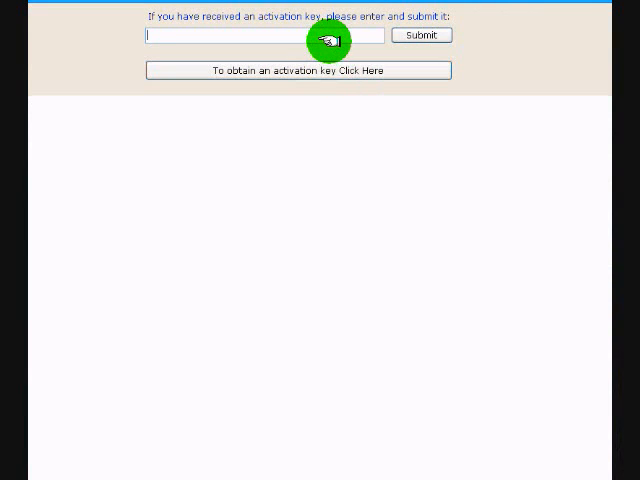
pyautogui.moveTo(392, 18)
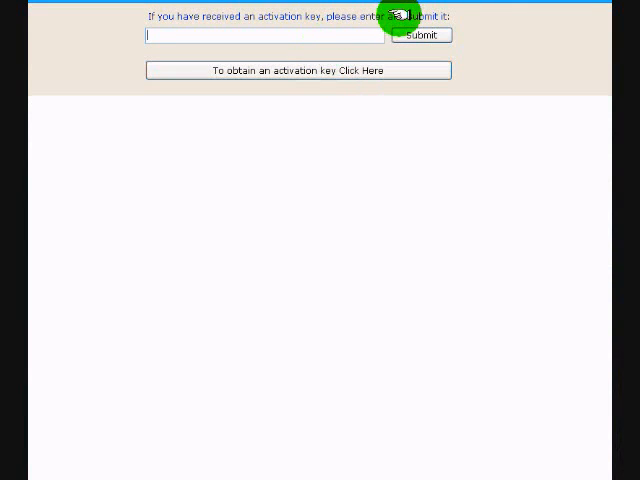
pyautogui.moveTo(300, 92)
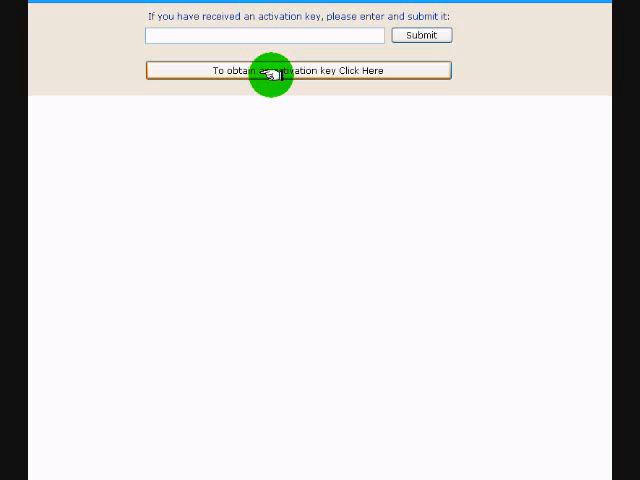
# Follow the activation-key link to the PayPal checkout for Mars Pro Virtual Credit Card Terminal at $24.95
pyautogui.click(298, 70)
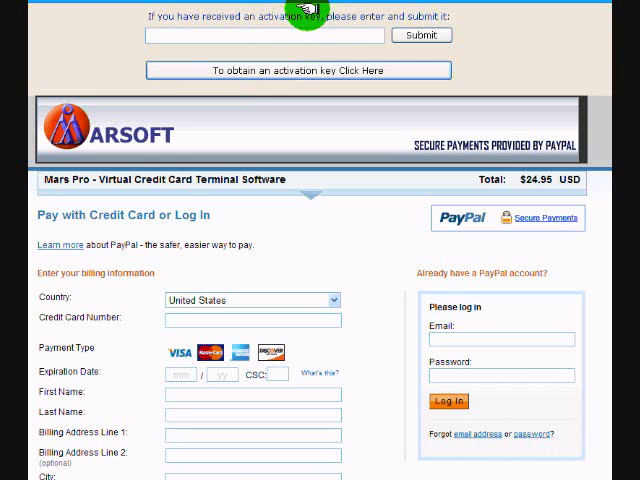
pyautogui.moveTo(312, 36)
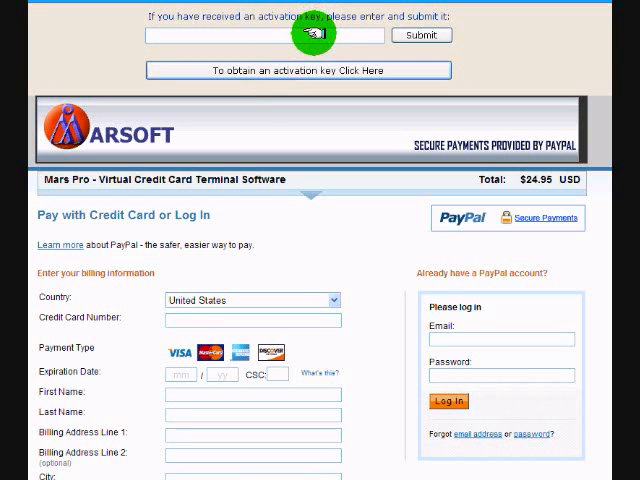